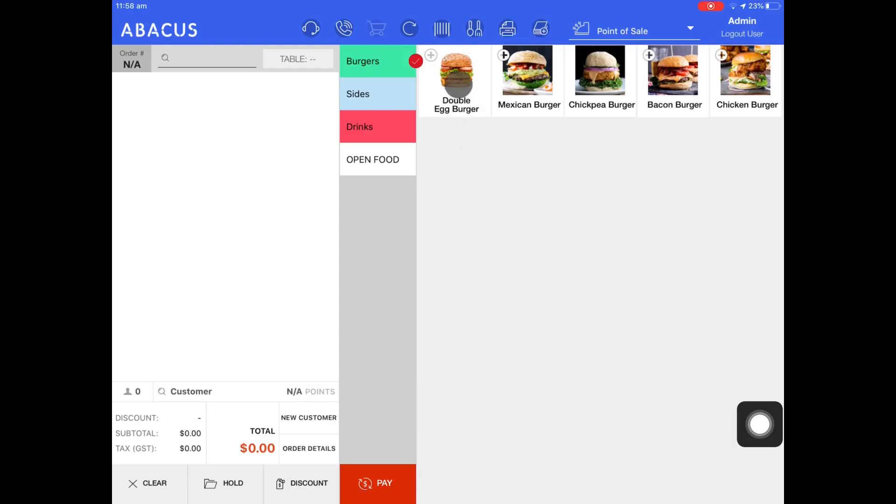
# Add a $12.00 Double Egg Burger from the Burgers category to order #86.
pyautogui.click(456, 77)
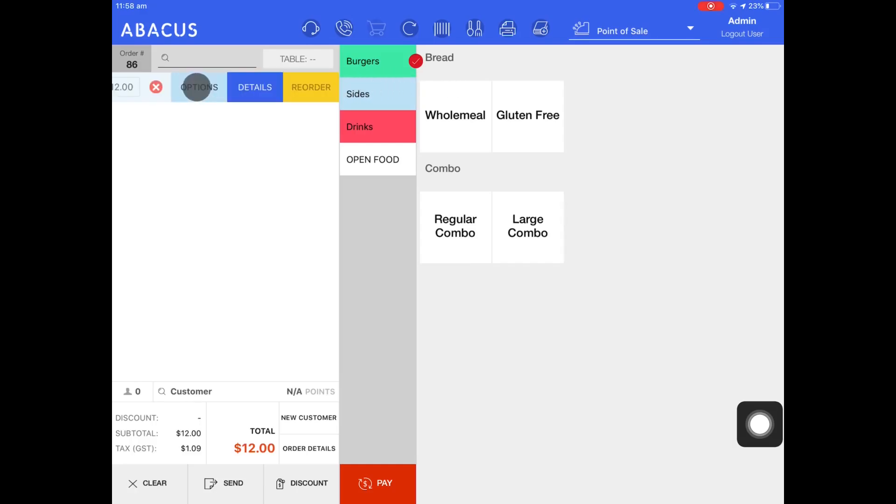
# Add the note 'No sauce' to the Double Egg Burger line.
pyautogui.click(198, 87)
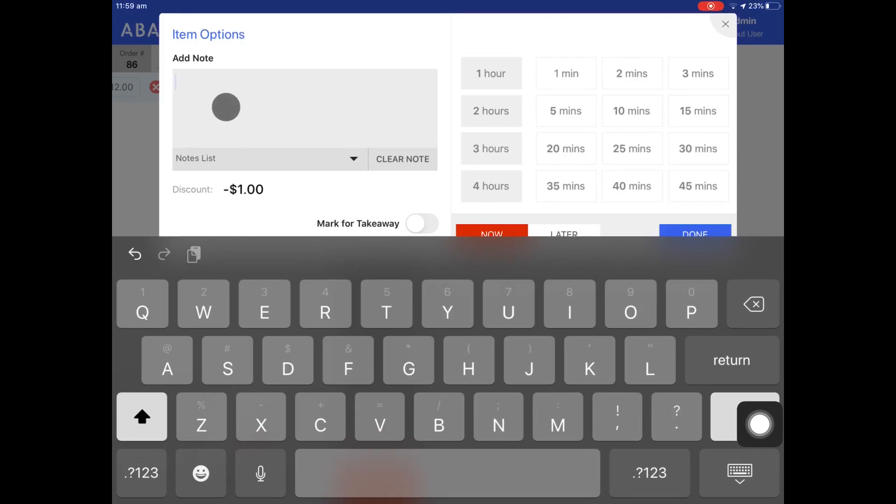
pyautogui.write('No sauce')
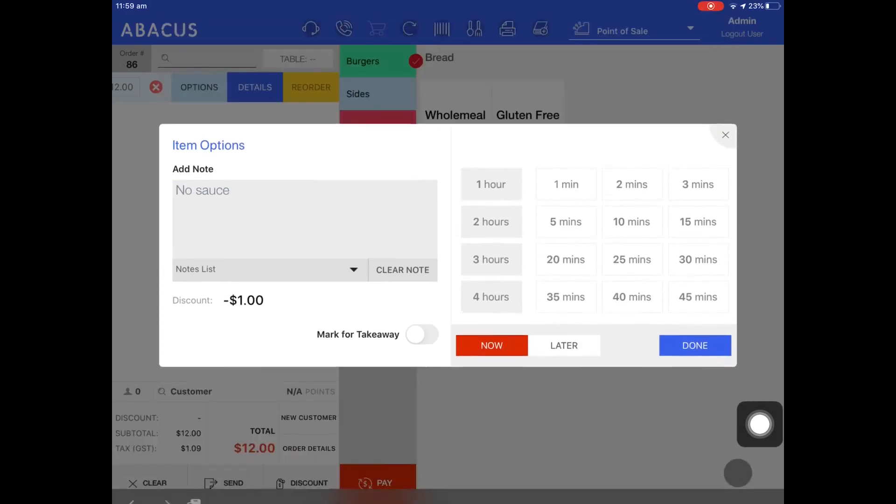
pyautogui.click(695, 345)
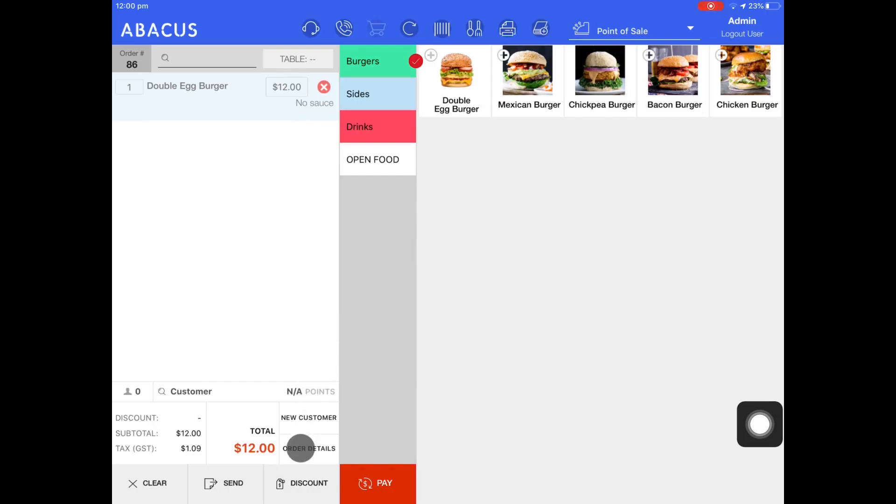
# Add a 'Nut allergy' note to the whole order via Order Details.
pyautogui.click(308, 448)
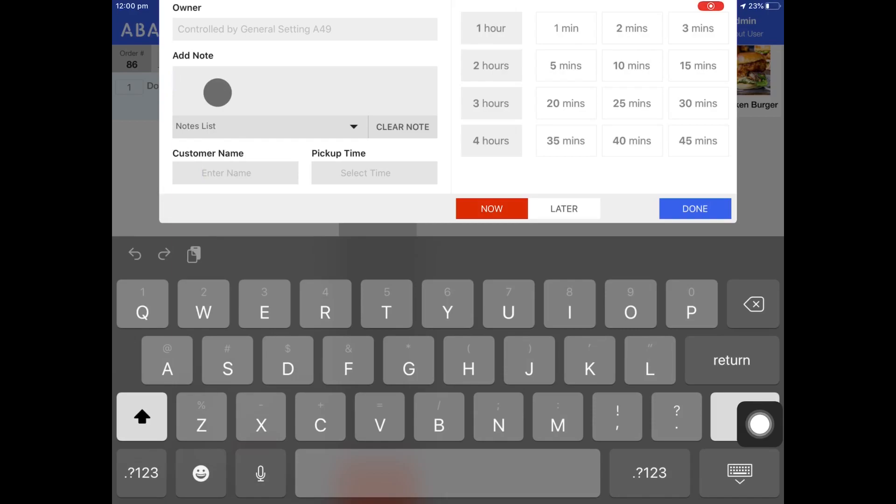
pyautogui.write('u')
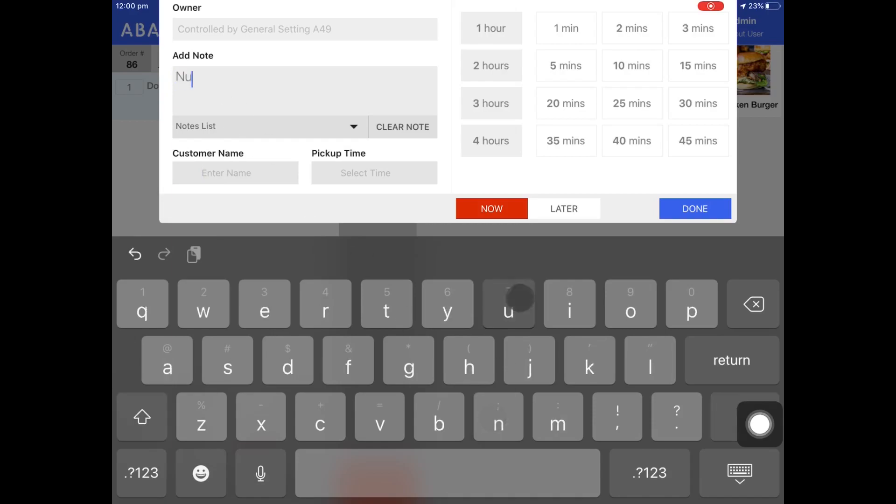
pyautogui.write('t allergy')
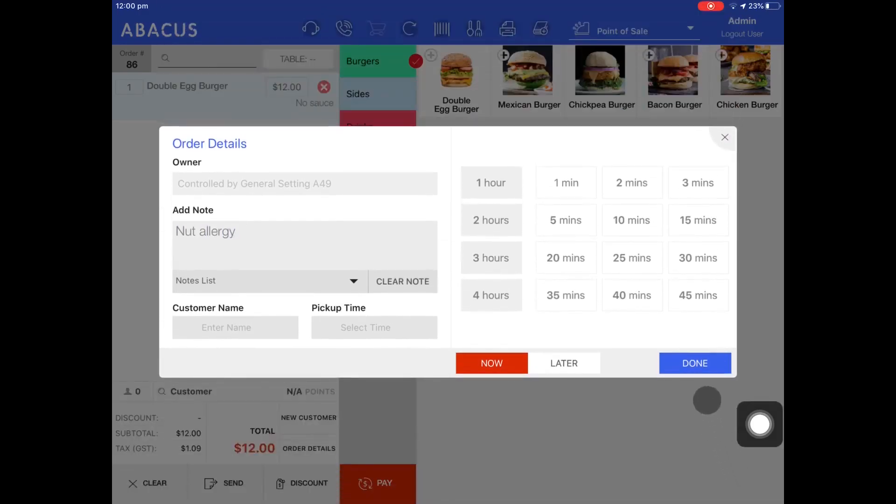
pyautogui.click(695, 364)
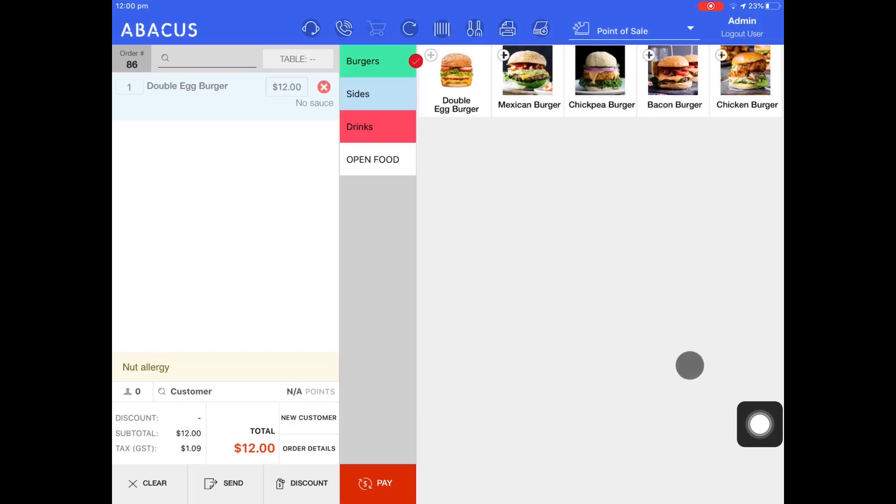